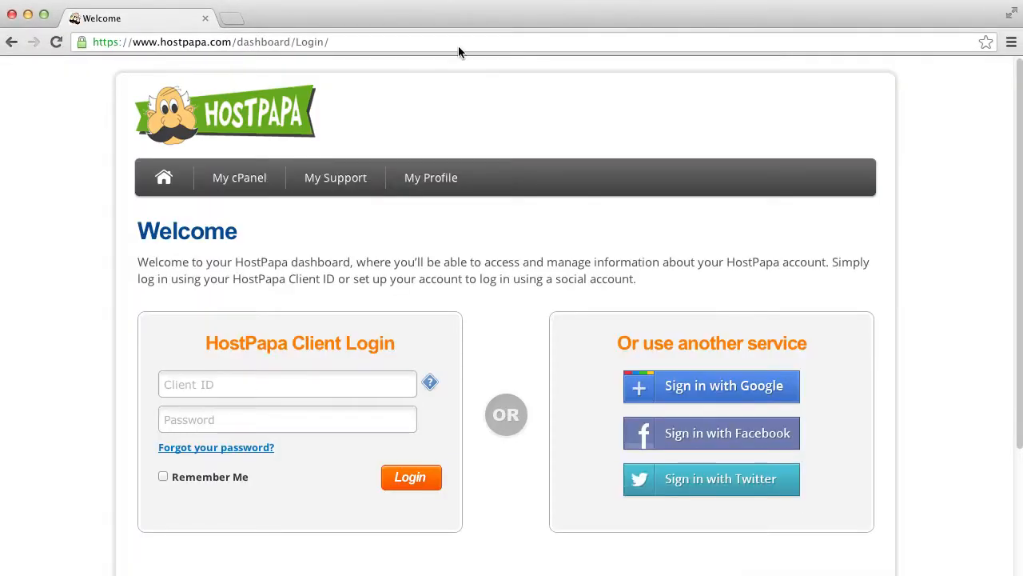
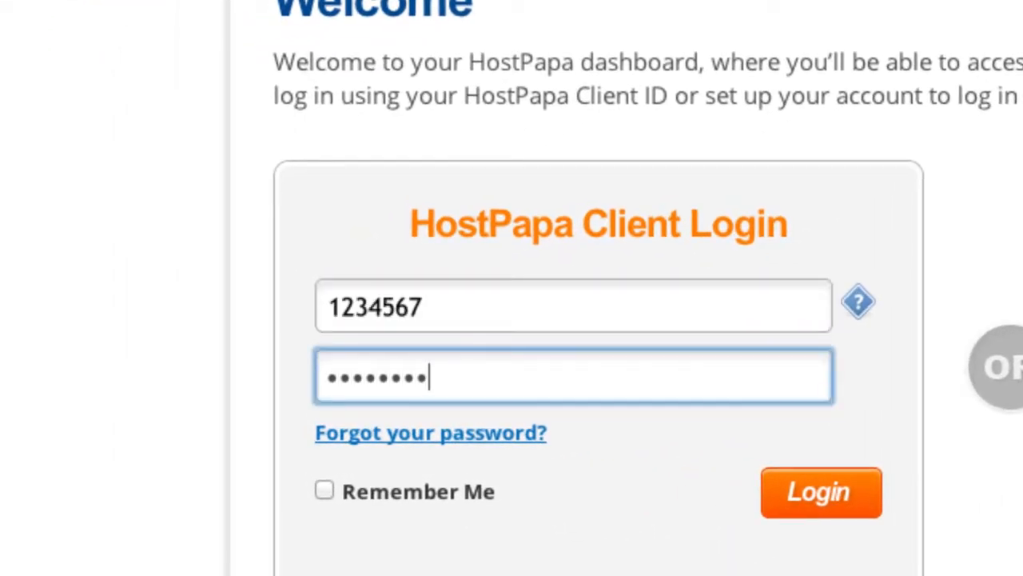
Step: Sign in to HostPapa with the client ID and password so the first-login setup loads
{"action": "left_click", "coordinate": [820, 492]}
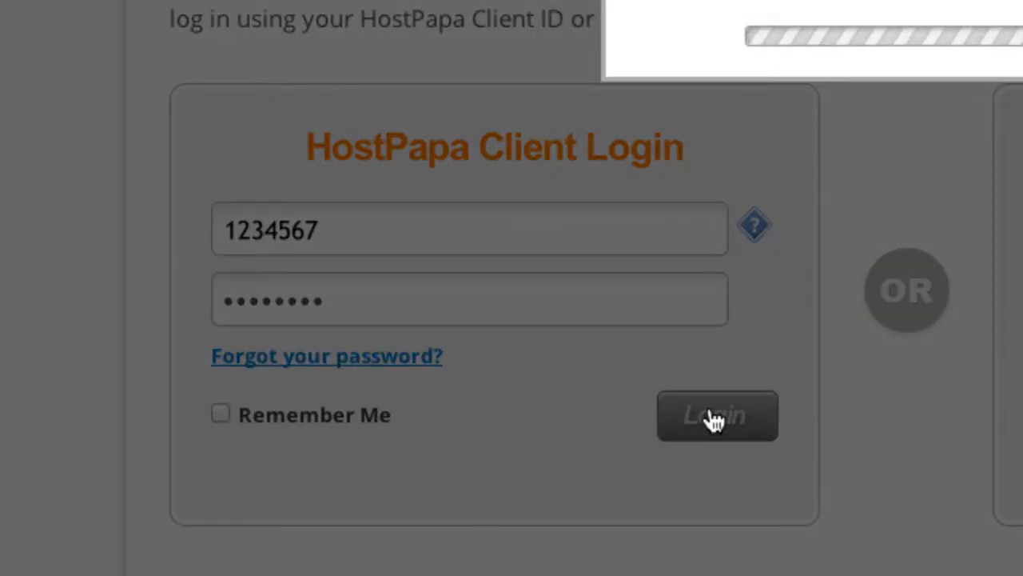
{"action": "left_click", "coordinate": [716, 416]}
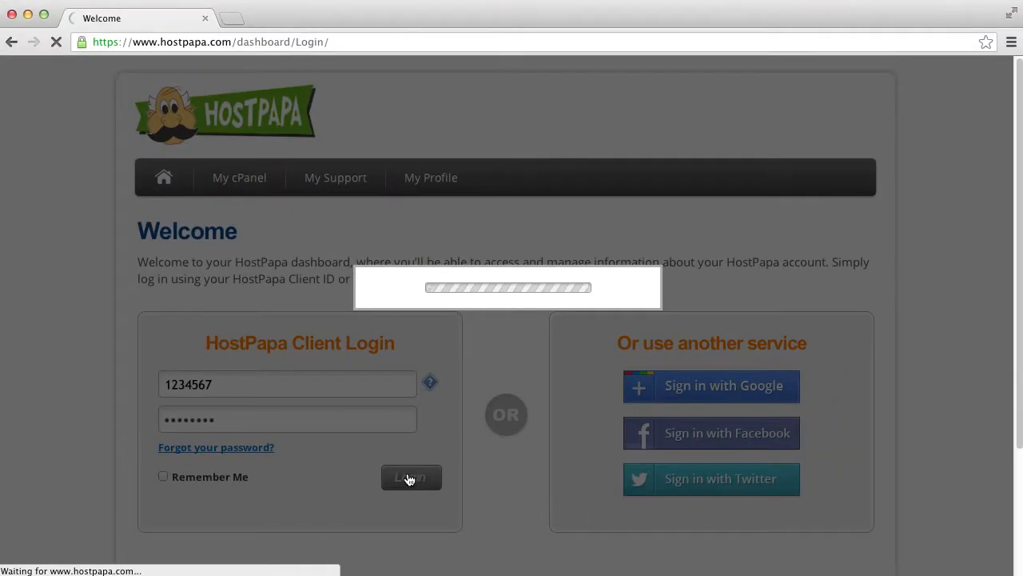
{"action": "left_click", "coordinate": [411, 477]}
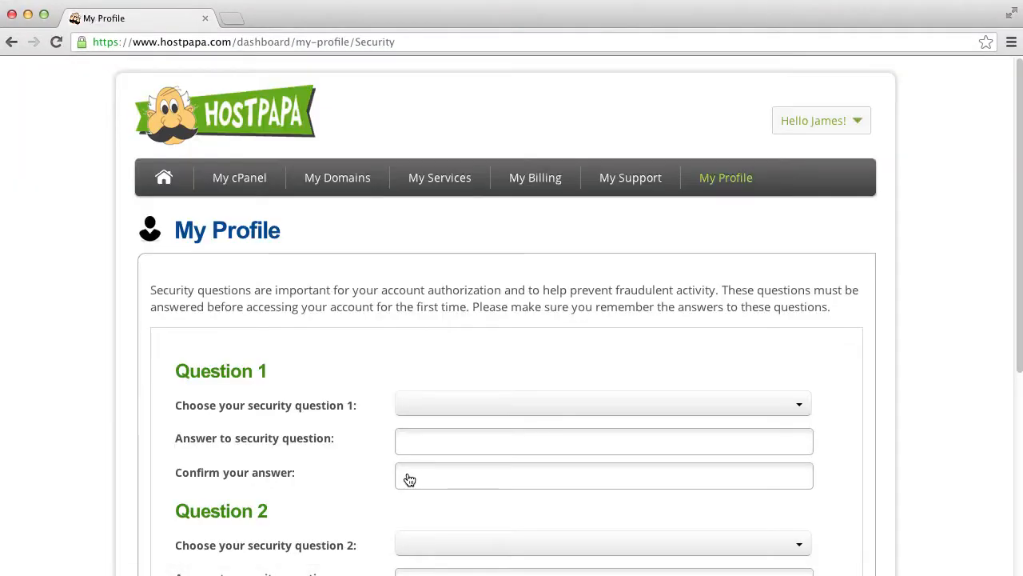
{"action": "mouse_move", "coordinate": [489, 415]}
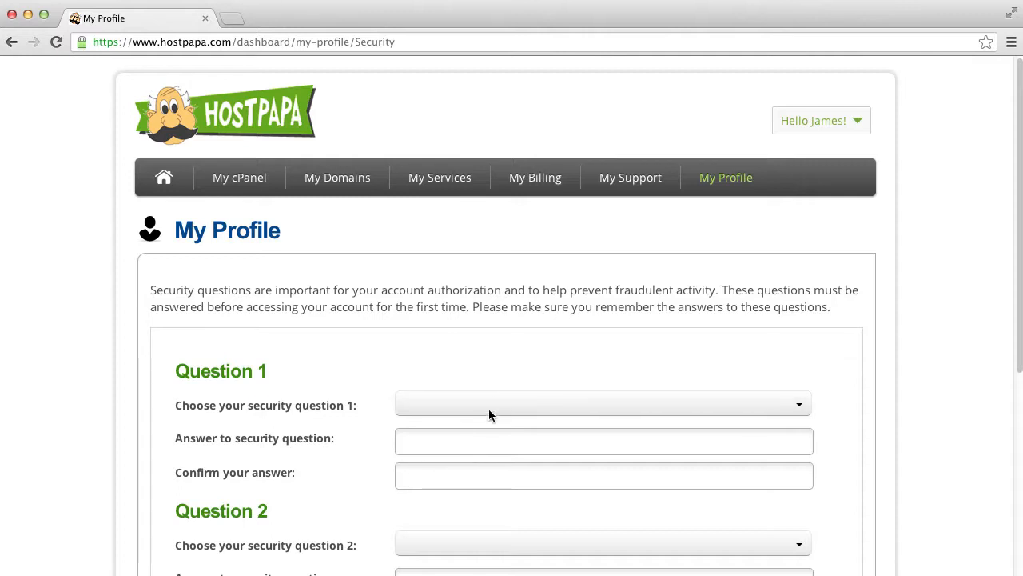
{"action": "mouse_move", "coordinate": [479, 361]}
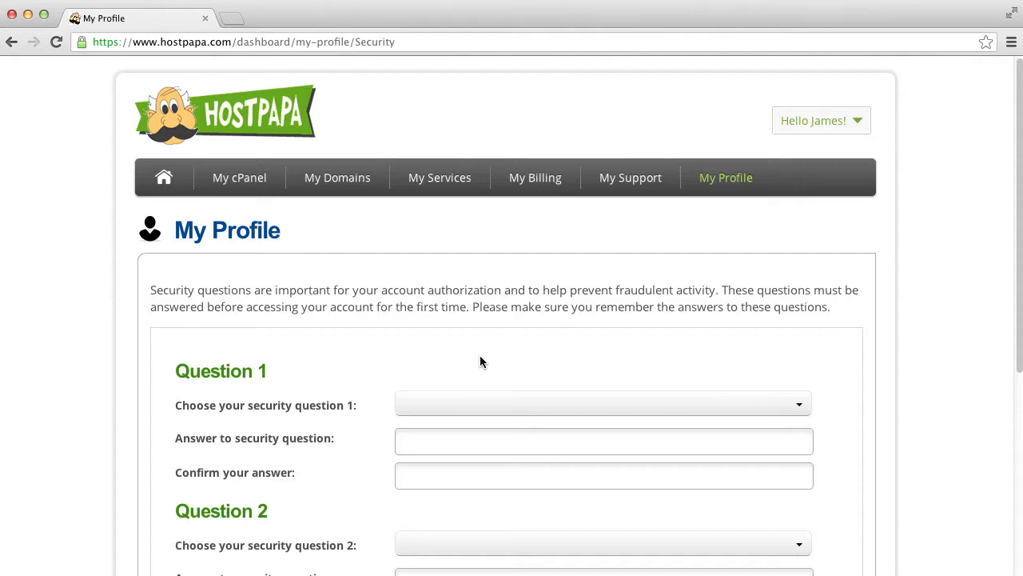
{"action": "scroll", "scroll_direction": "down", "scroll_amount": 3}
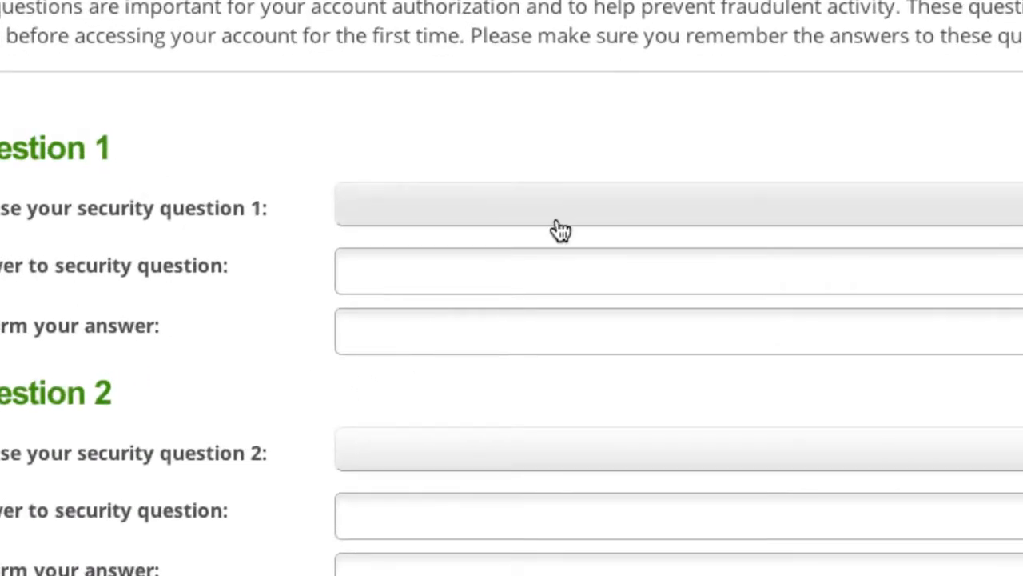
{"action": "left_click", "coordinate": [559, 206]}
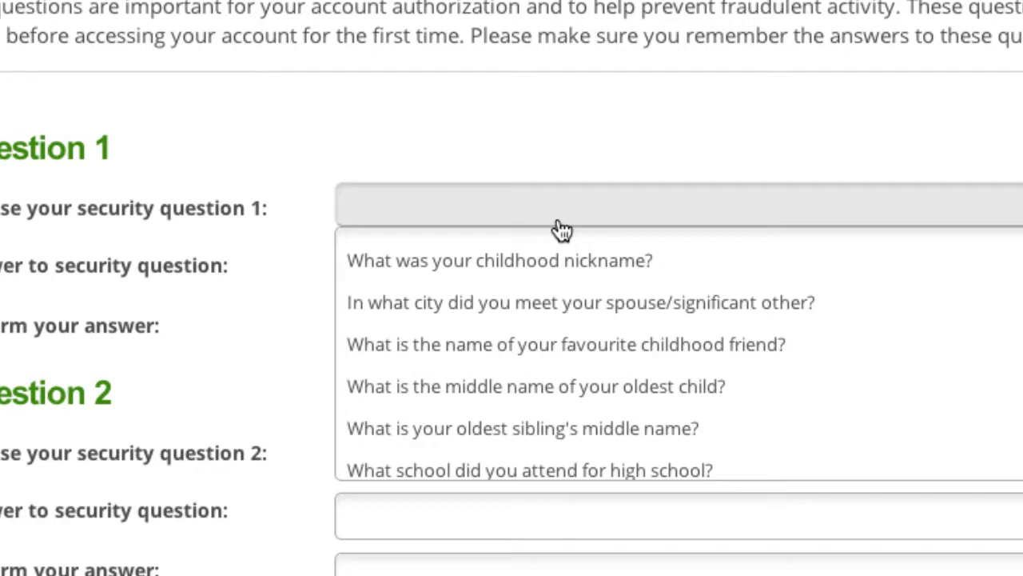
{"action": "left_click", "coordinate": [499, 259]}
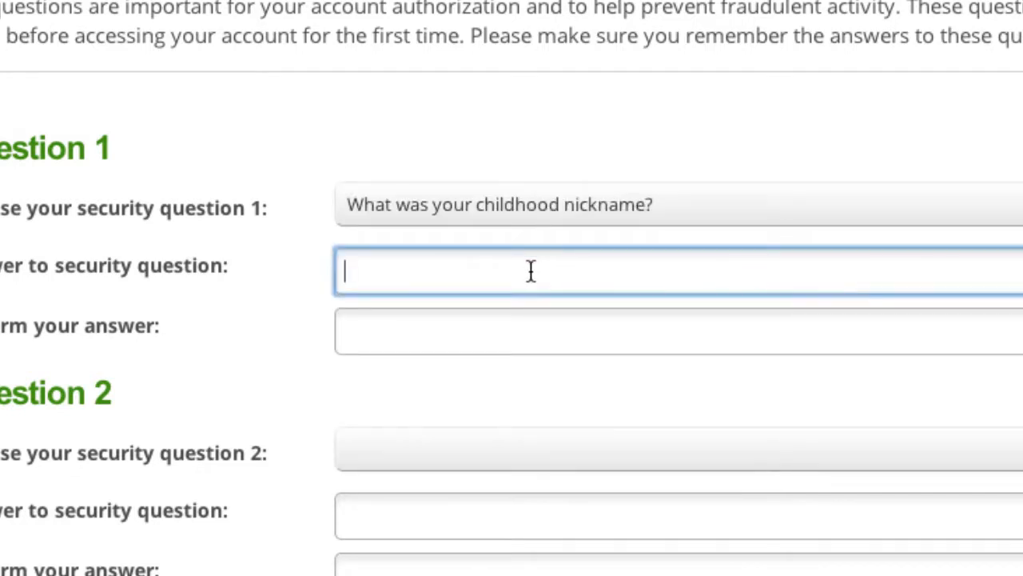
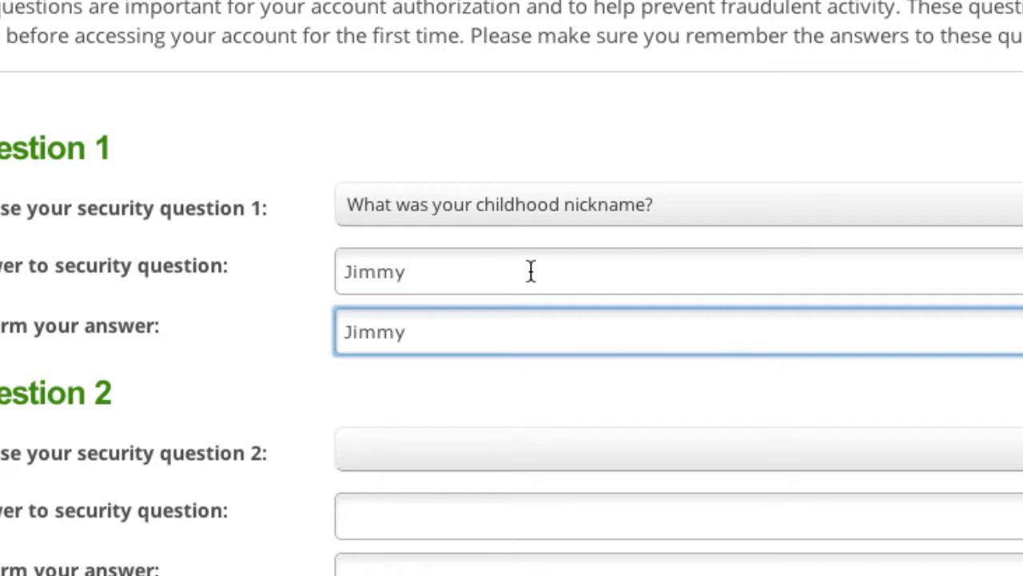
{"action": "left_click", "coordinate": [552, 243]}
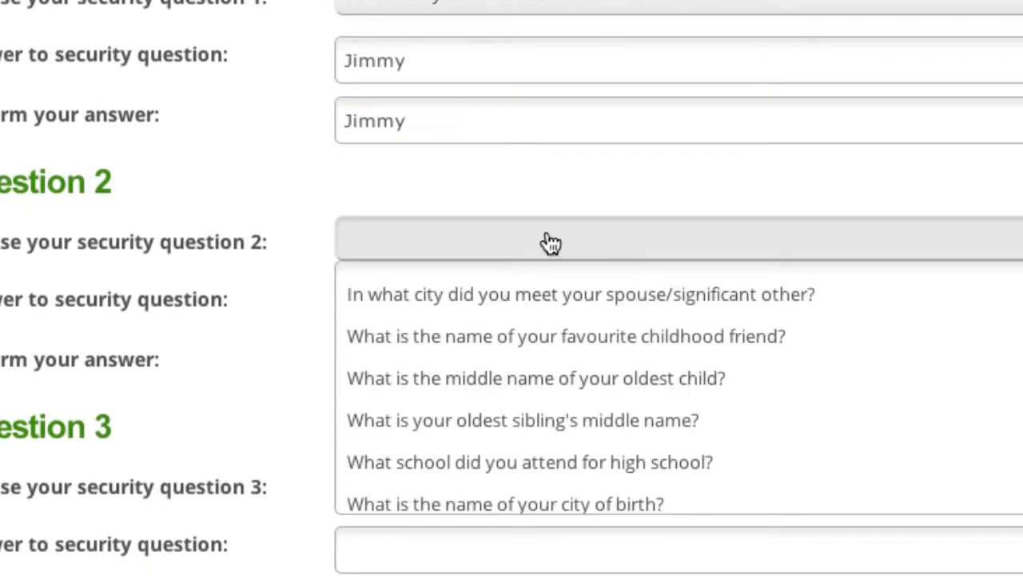
{"action": "mouse_move", "coordinate": [622, 336]}
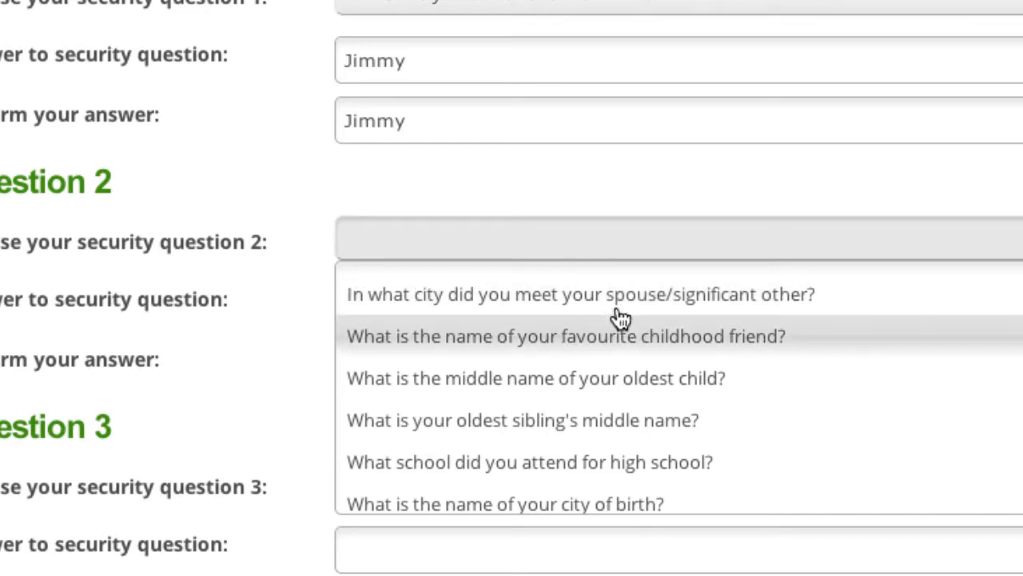
{"action": "type", "text": "Ch"}
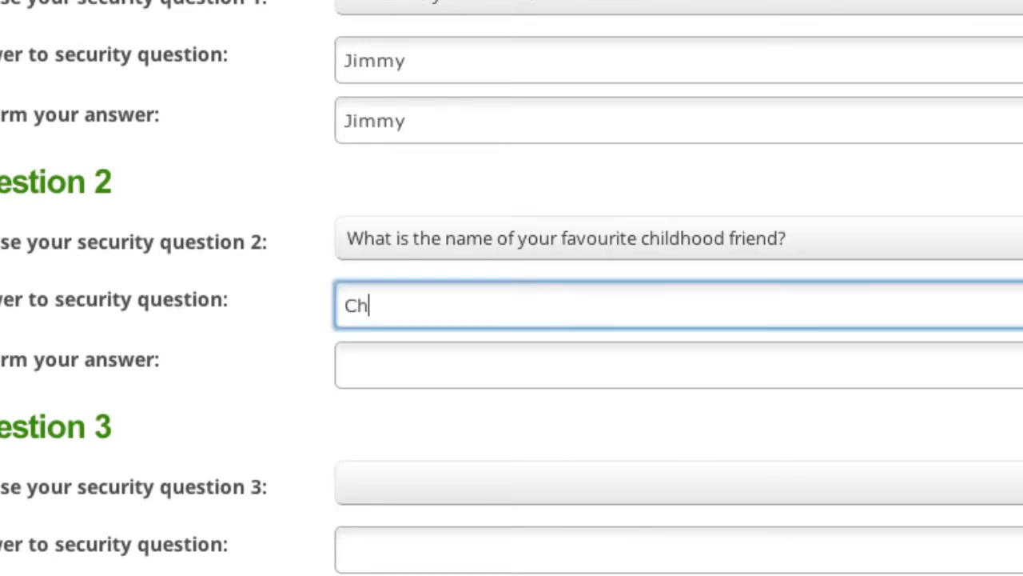
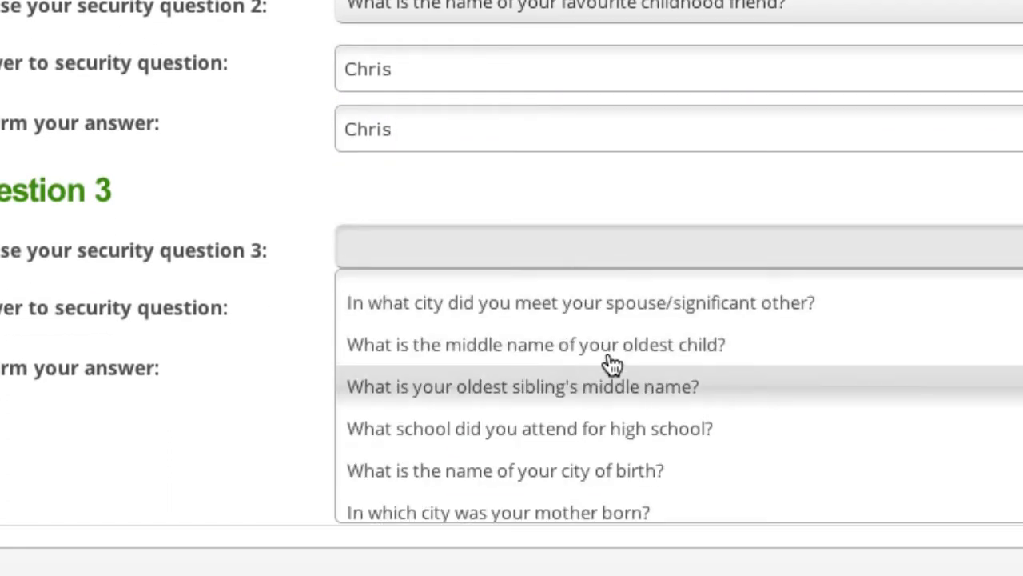
{"action": "left_click", "coordinate": [521, 385]}
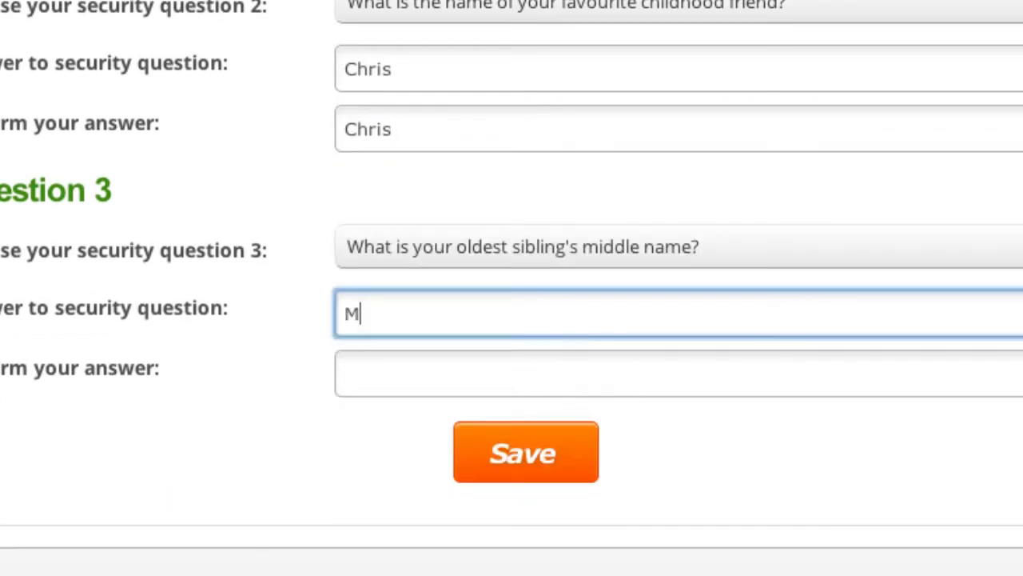
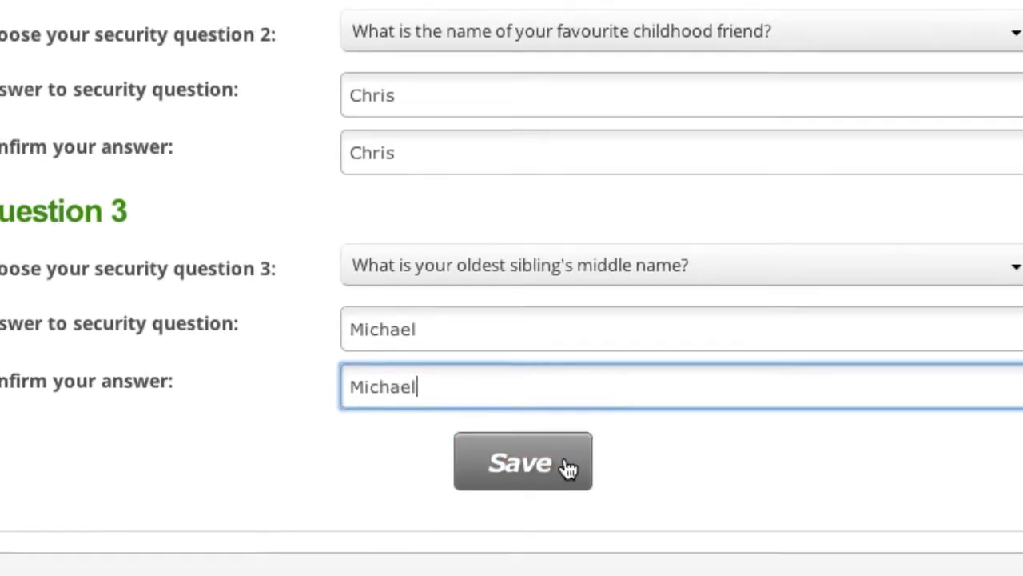
{"action": "left_click", "coordinate": [523, 460]}
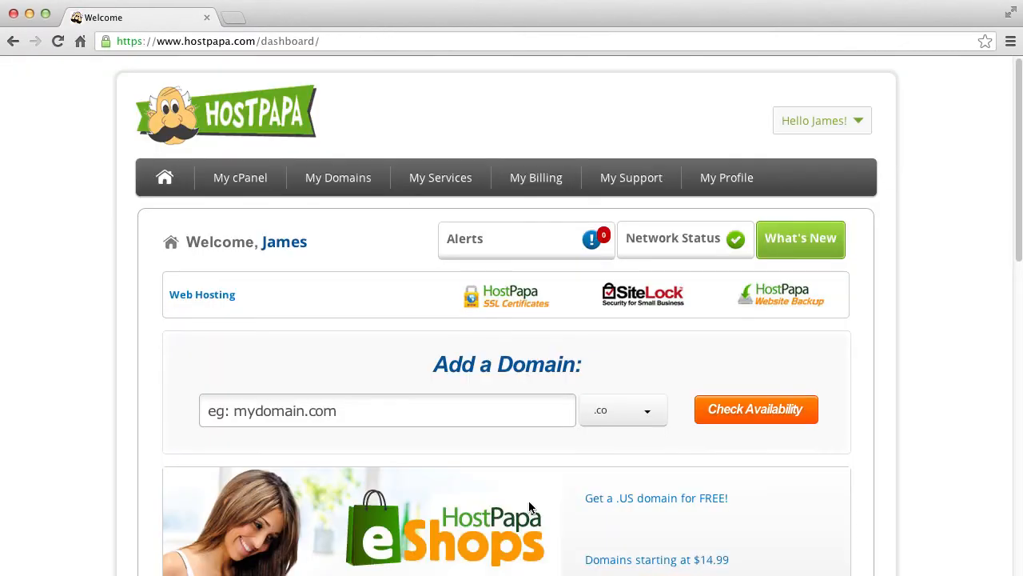